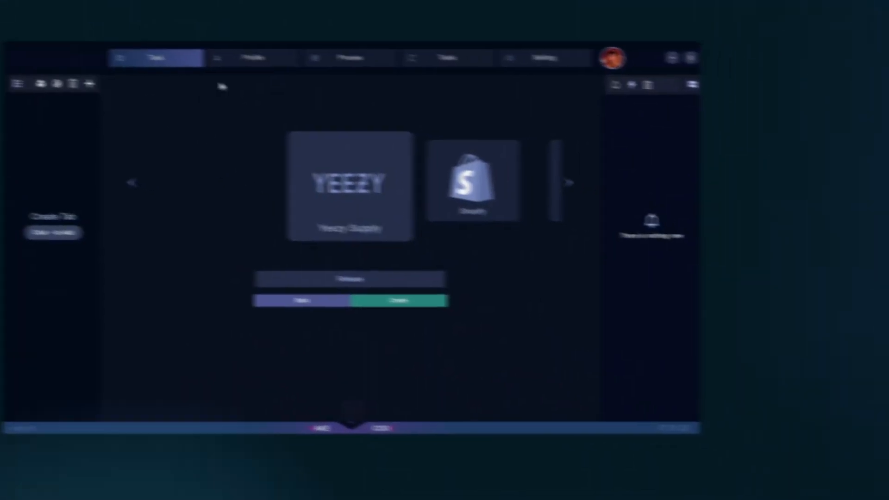
Look through the profile, proxy lists and tools pages.
{"action": "left_click", "coordinate": [339, 66]}
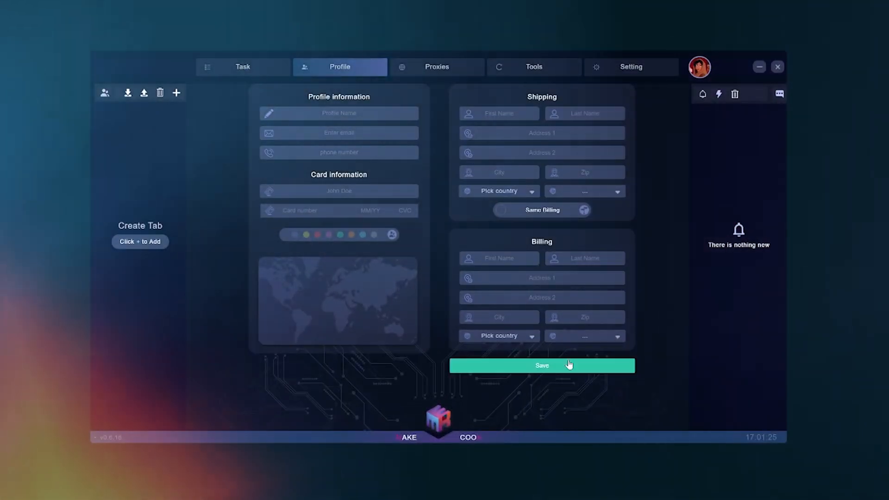
{"action": "left_click", "coordinate": [437, 67]}
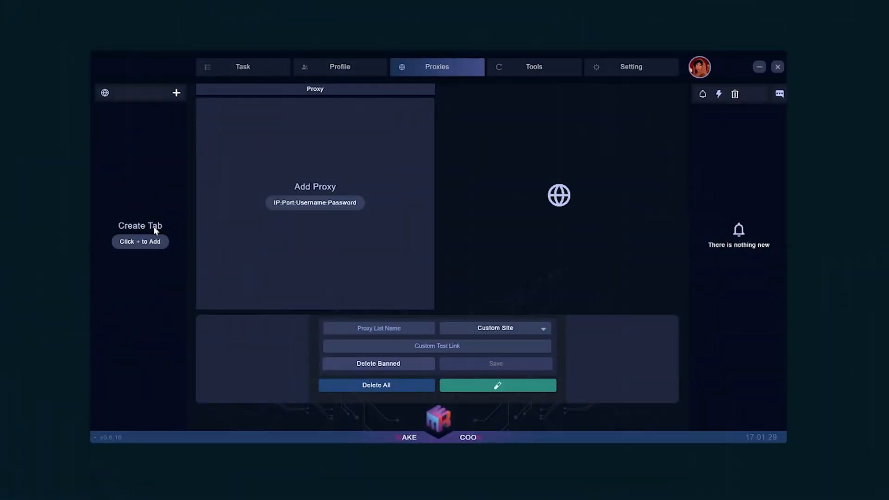
{"action": "left_click", "coordinate": [532, 66]}
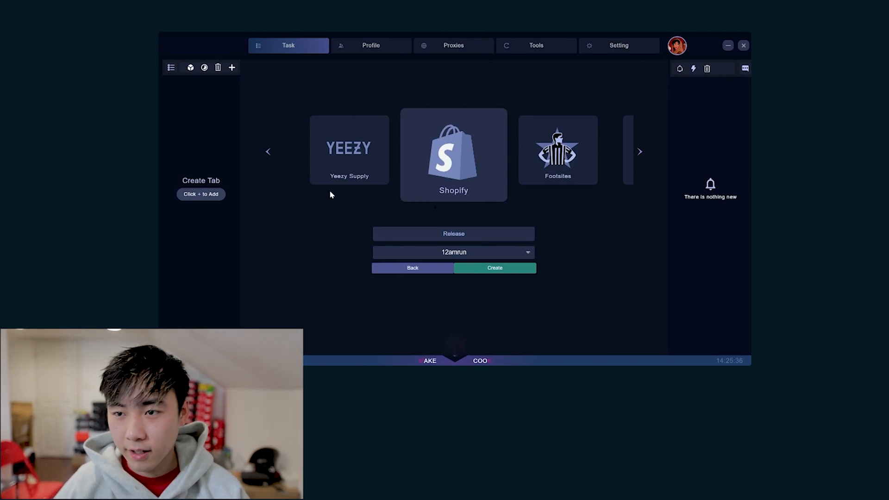
Enter profile 'Yeezy 1' with card and Maryland shipping details, then save it.
{"action": "left_click", "coordinate": [370, 46]}
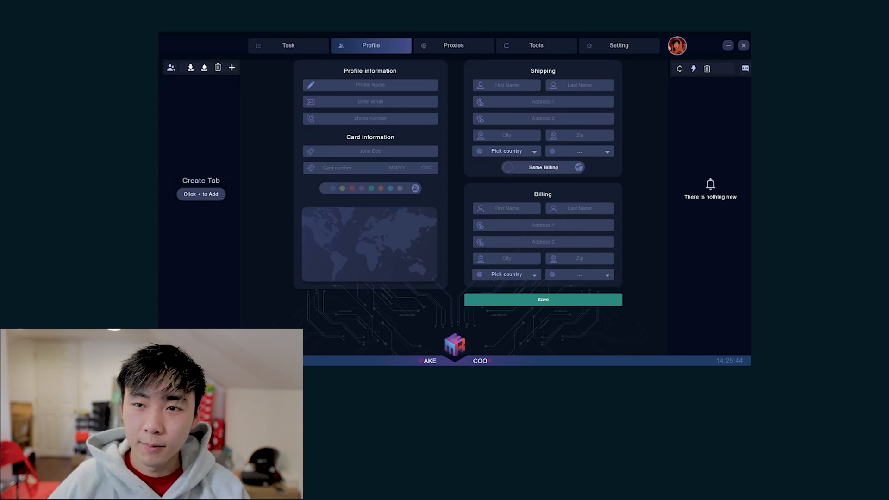
{"action": "left_click", "coordinate": [370, 85]}
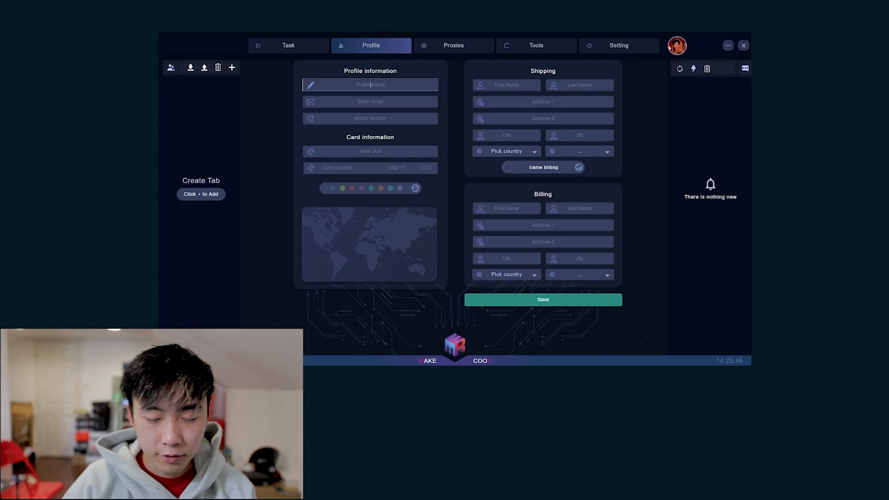
{"action": "type", "text": "Yeezy"}
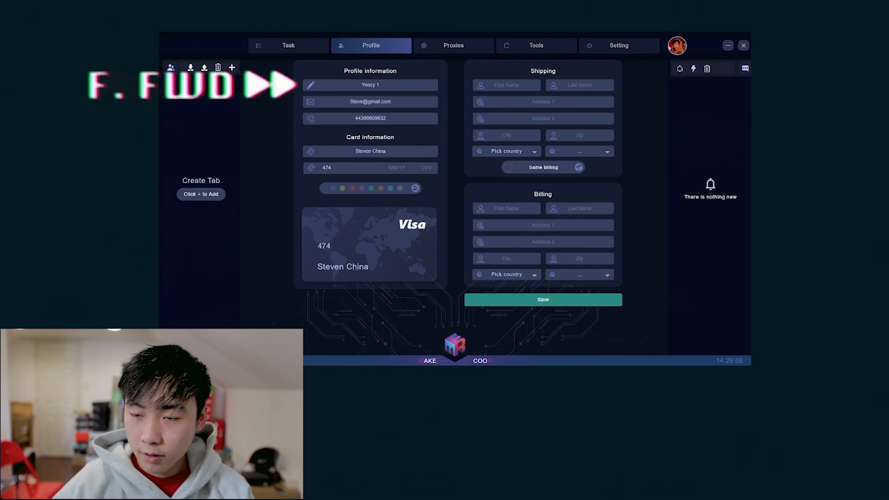
{"action": "type", "text": "1241"}
{"action": "type", "text": "Steven"}
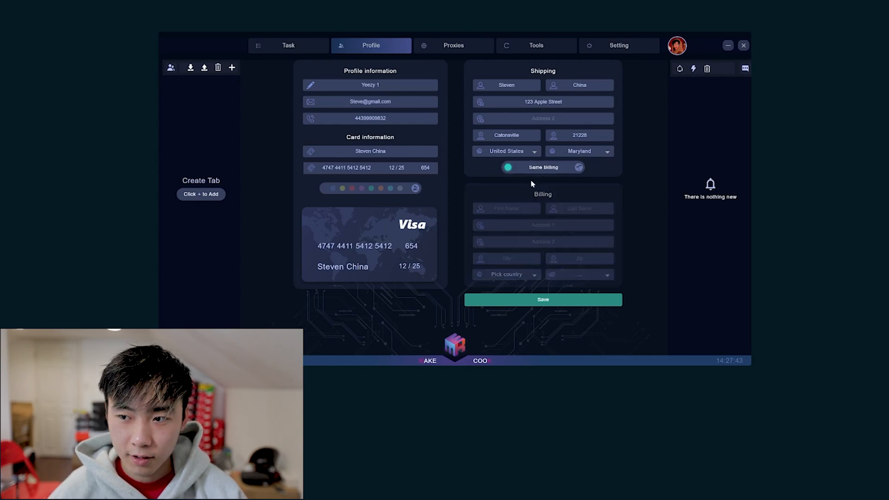
{"action": "mouse_move", "coordinate": [565, 300]}
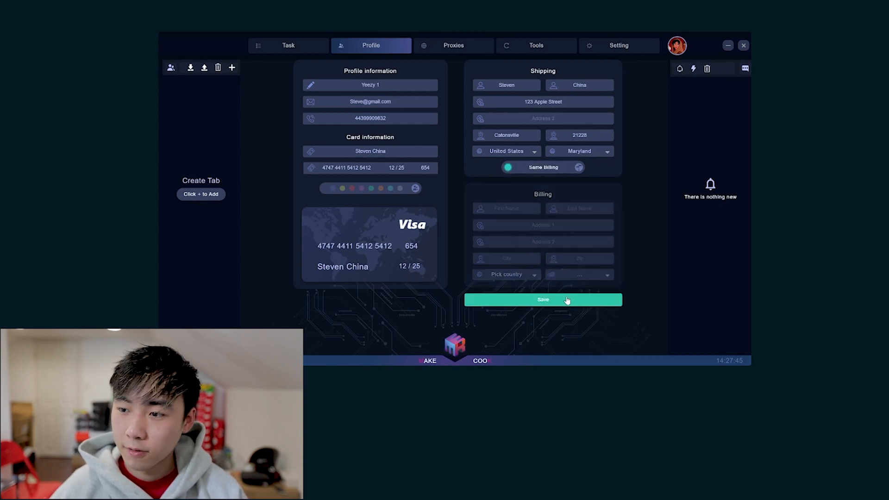
{"action": "left_click", "coordinate": [542, 299]}
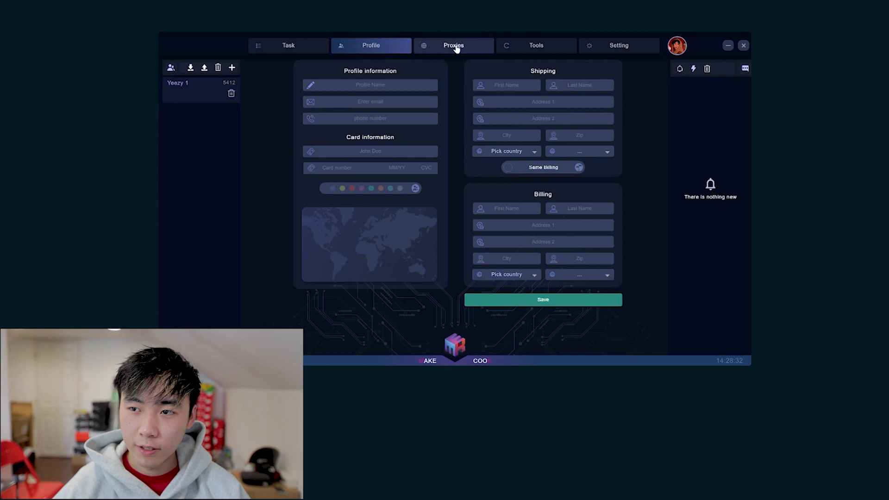
Paste 20 proxies, name the list ISPs, assign it to YeezySupply and save.
{"action": "left_click", "coordinate": [453, 45]}
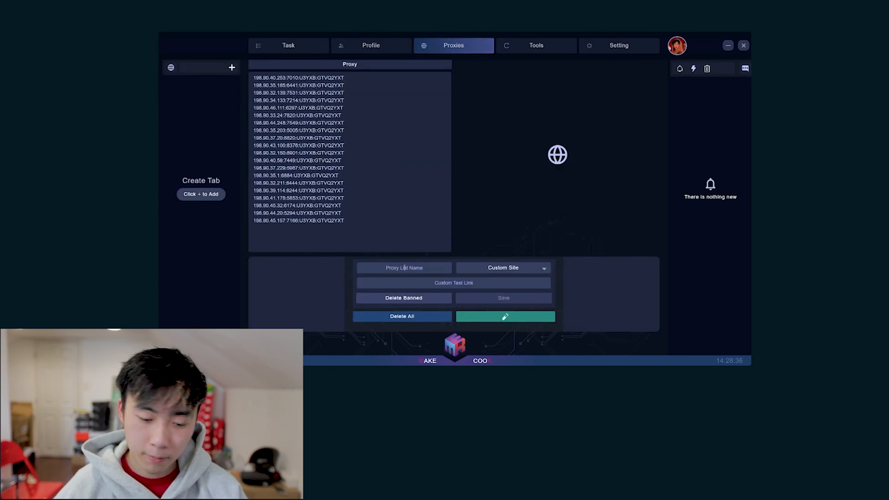
{"action": "type", "text": "ISPs"}
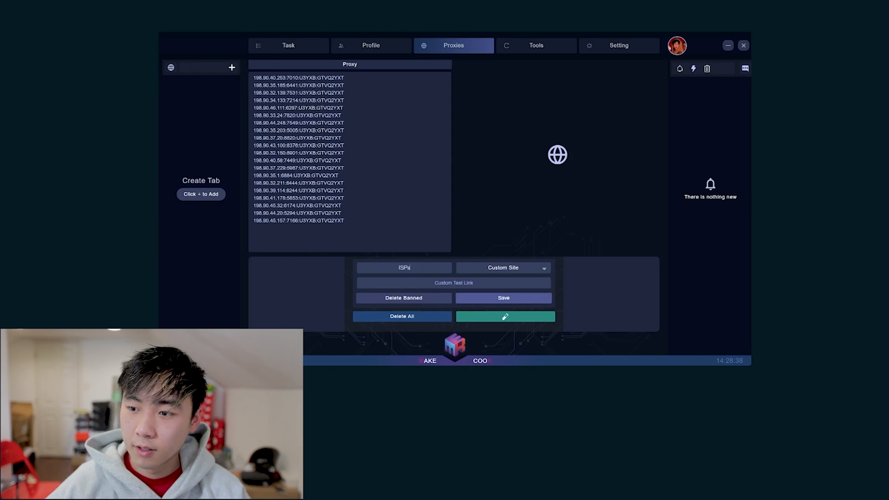
{"action": "left_click", "coordinate": [502, 267]}
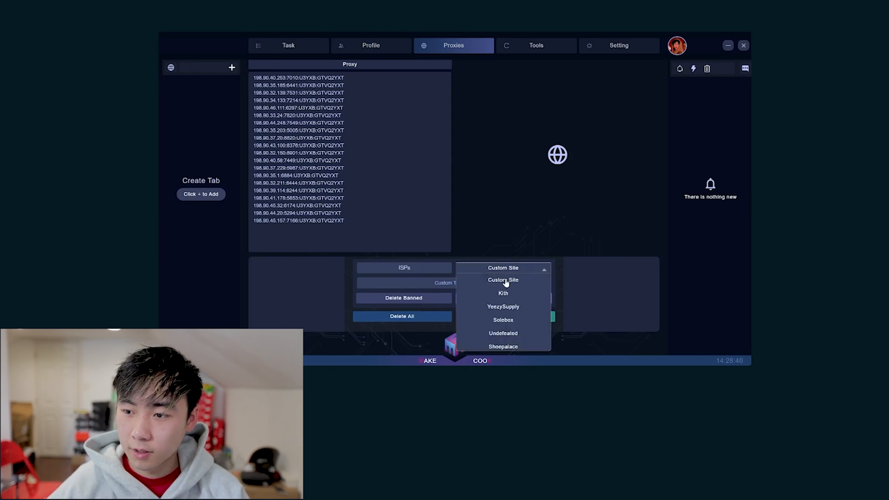
{"action": "left_click", "coordinate": [503, 306]}
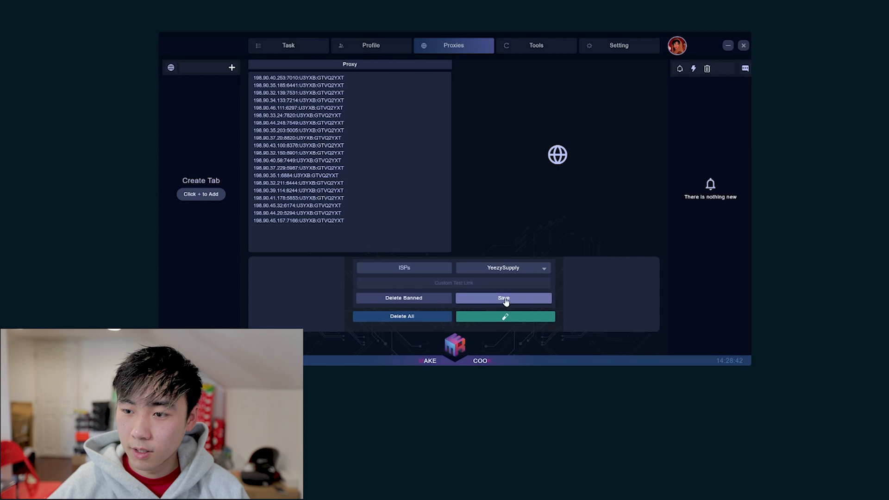
{"action": "left_click", "coordinate": [502, 297]}
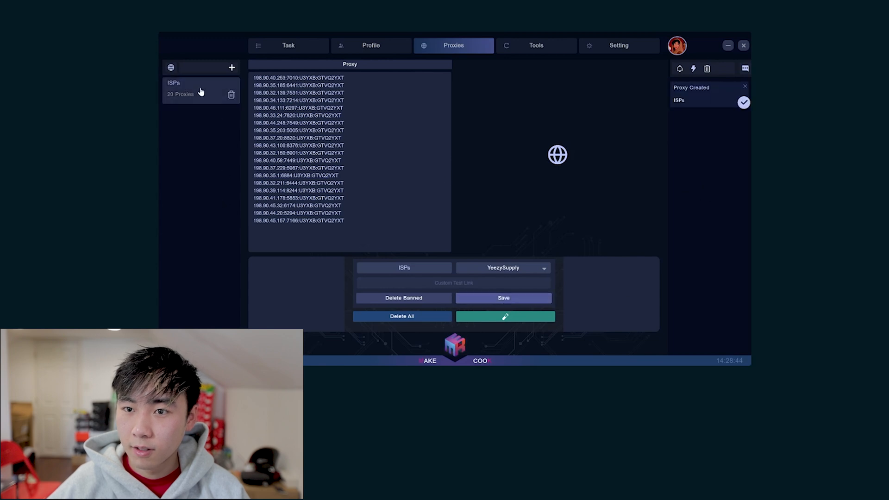
{"action": "left_click", "coordinate": [502, 268]}
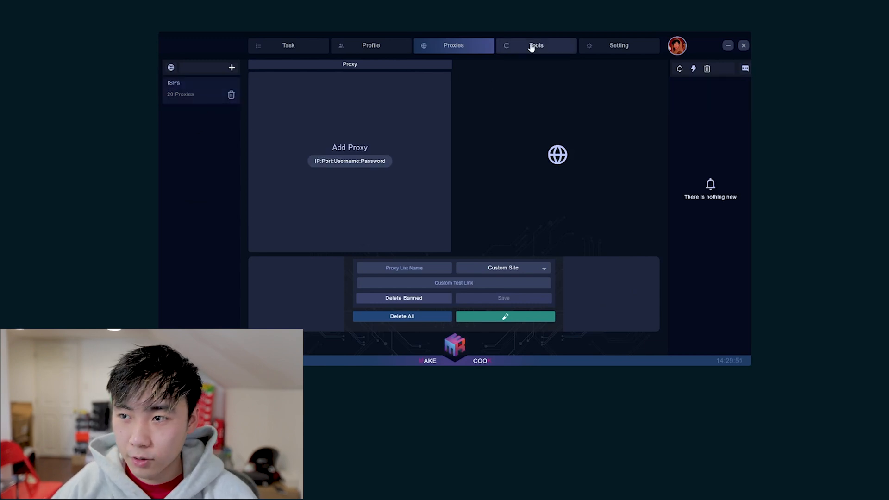
Save harvester 'YS1' and set its harvester type to ys-advanced.
{"action": "left_click", "coordinate": [535, 45]}
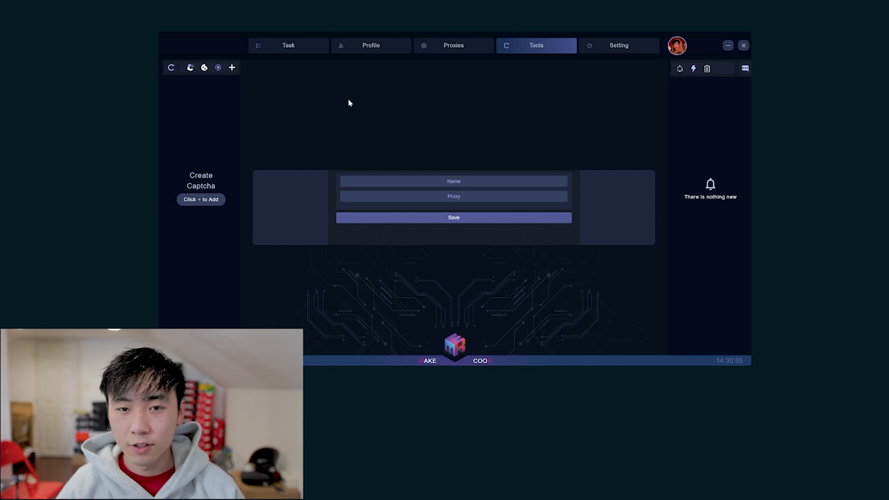
{"action": "mouse_move", "coordinate": [452, 169]}
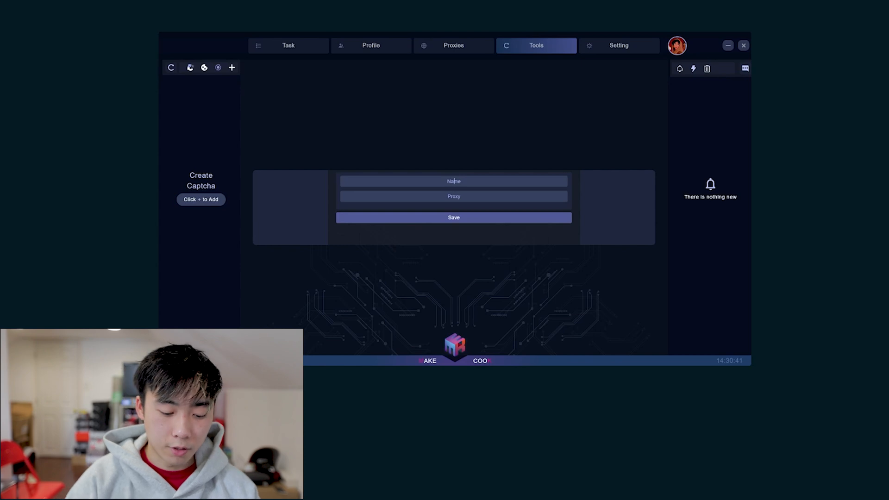
{"action": "type", "text": "YS"}
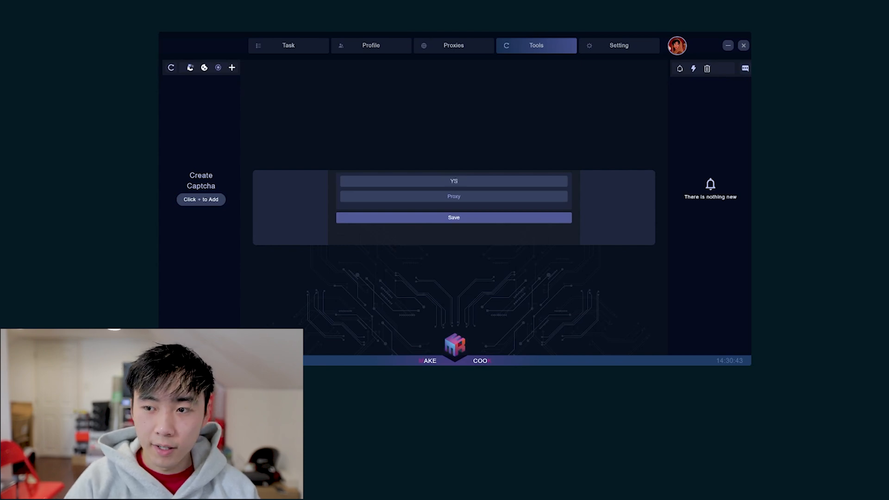
{"action": "type", "text": "1"}
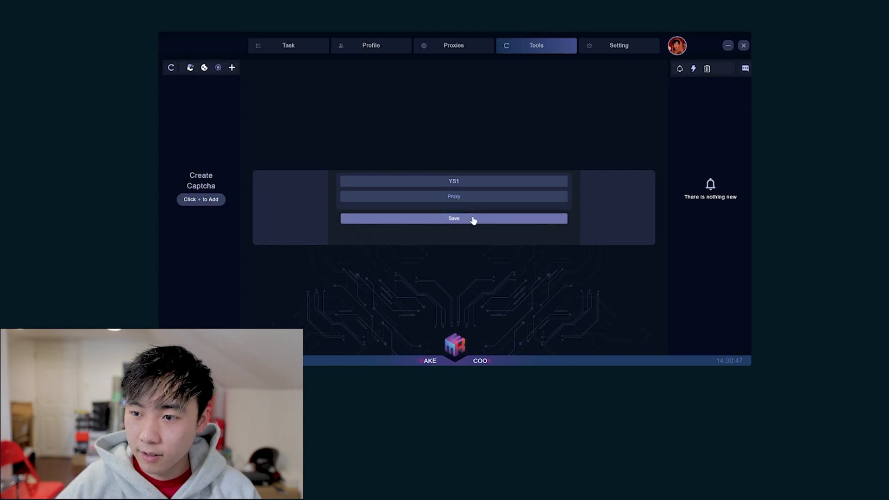
{"action": "left_click", "coordinate": [453, 218]}
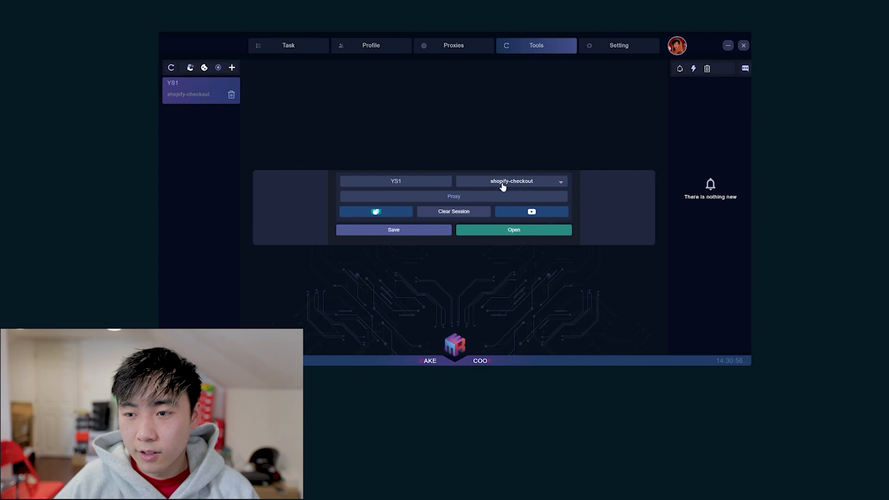
{"action": "left_click", "coordinate": [510, 181]}
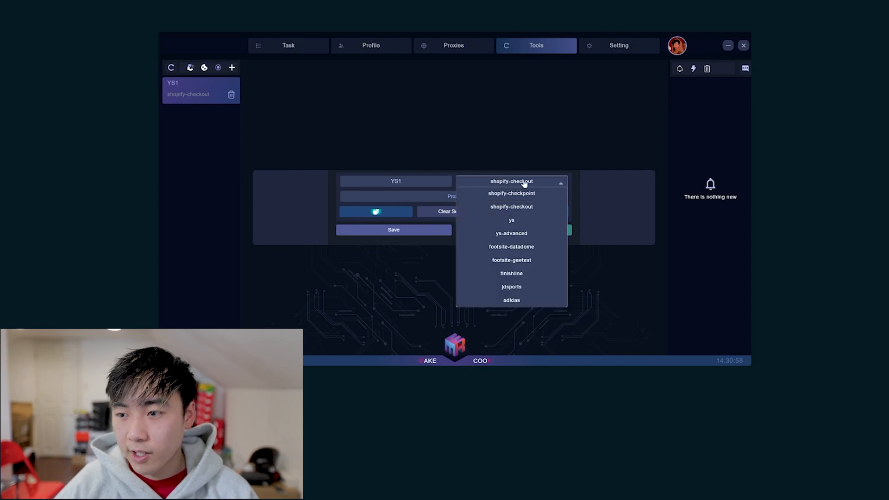
{"action": "left_click", "coordinate": [511, 233]}
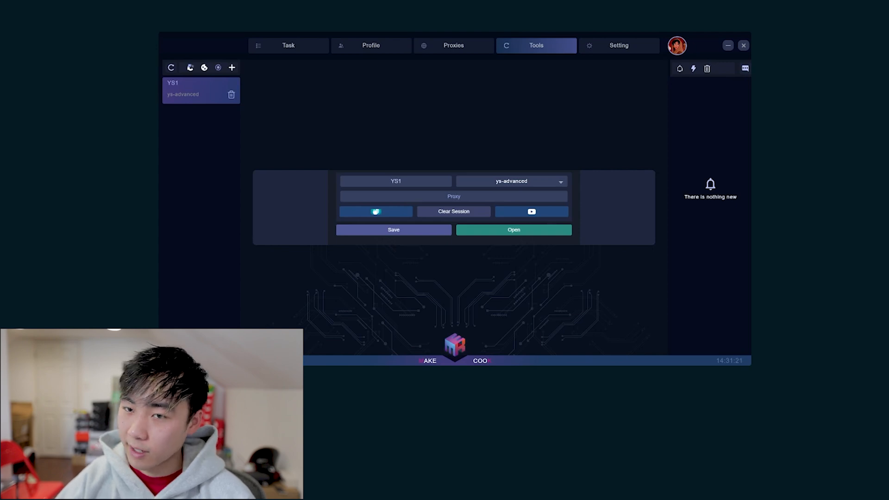
Pick Yeezy Supply, enter release name 'yeezy' and create the empty task group.
{"action": "left_click", "coordinate": [288, 46]}
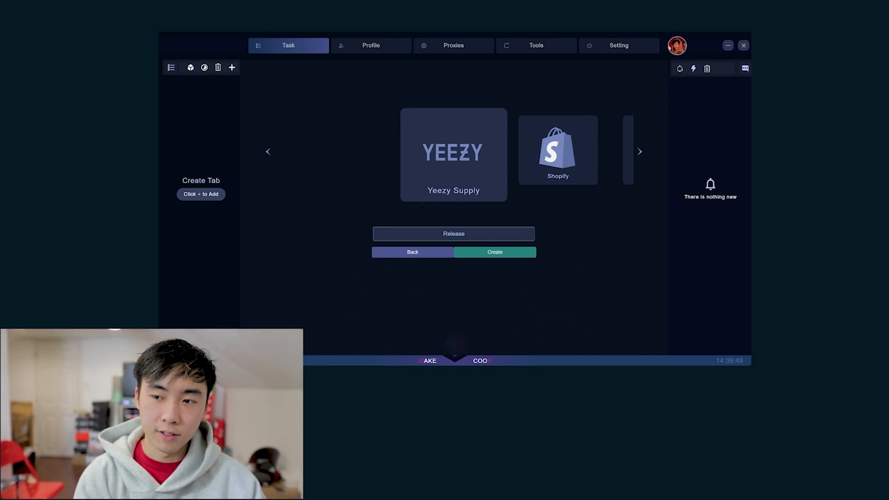
{"action": "type", "text": "yeezy"}
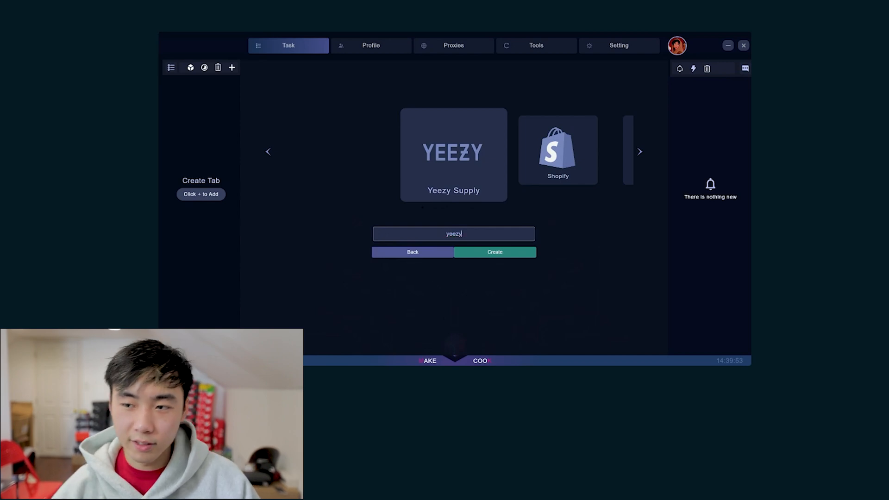
{"action": "left_click", "coordinate": [494, 252]}
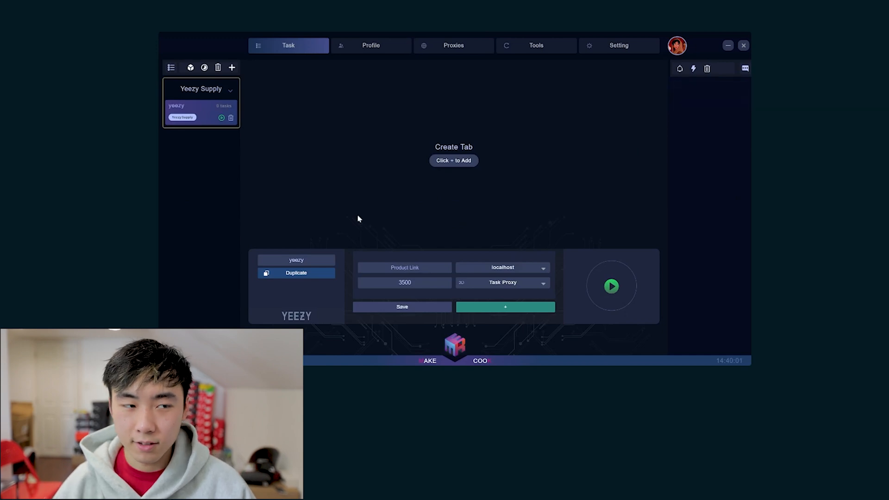
Take the Yeezy Boost 700 MNVN product link and set a 5000 delay.
{"action": "left_click", "coordinate": [679, 68]}
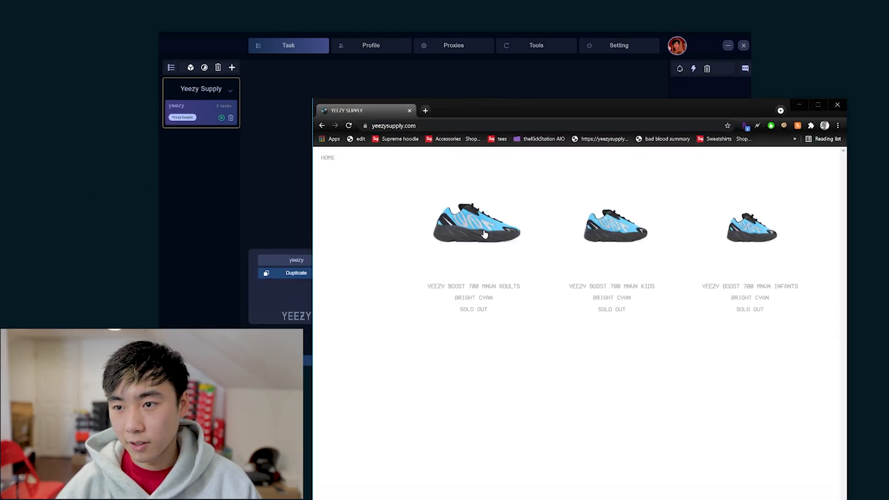
{"action": "left_click", "coordinate": [473, 224]}
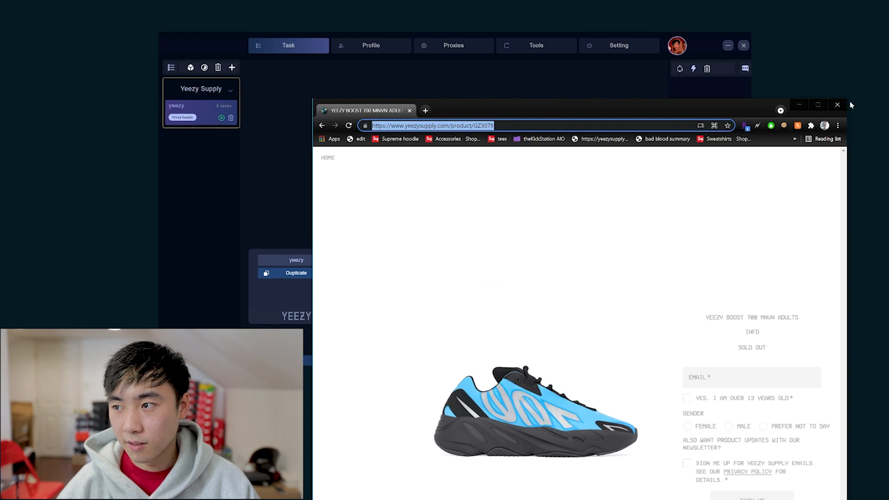
{"action": "left_click", "coordinate": [836, 105]}
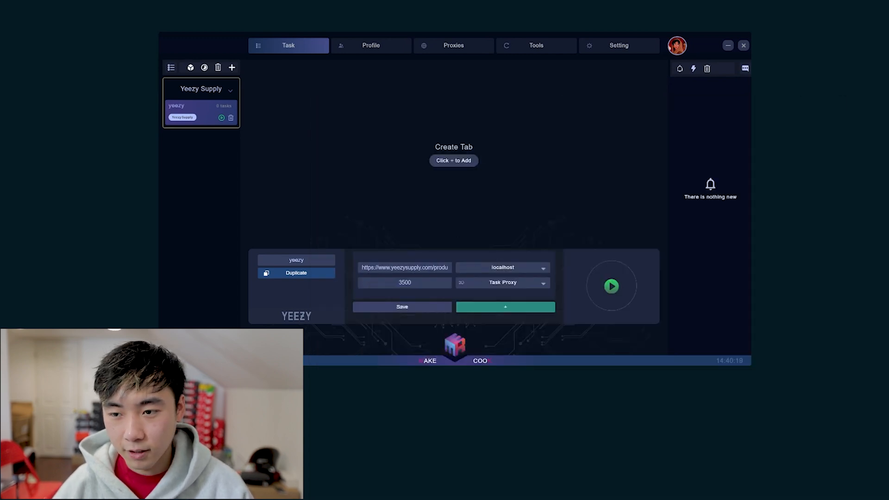
{"action": "type", "text": "5000"}
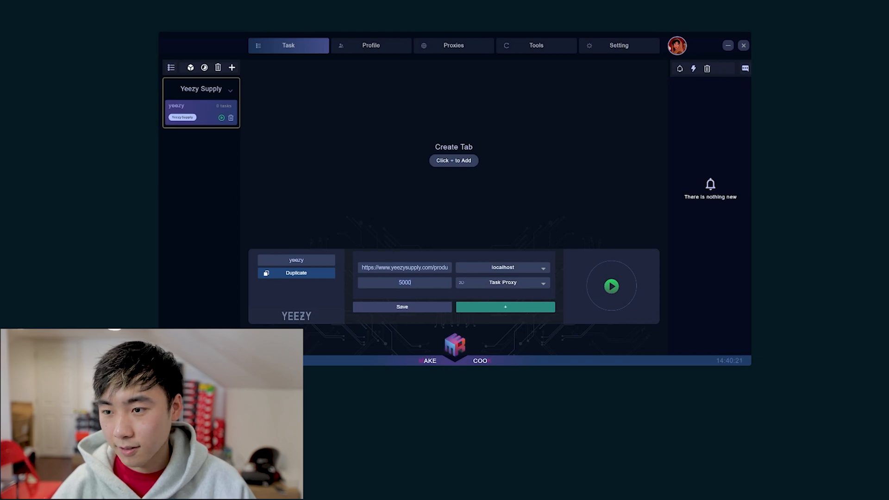
{"action": "mouse_move", "coordinate": [480, 347]}
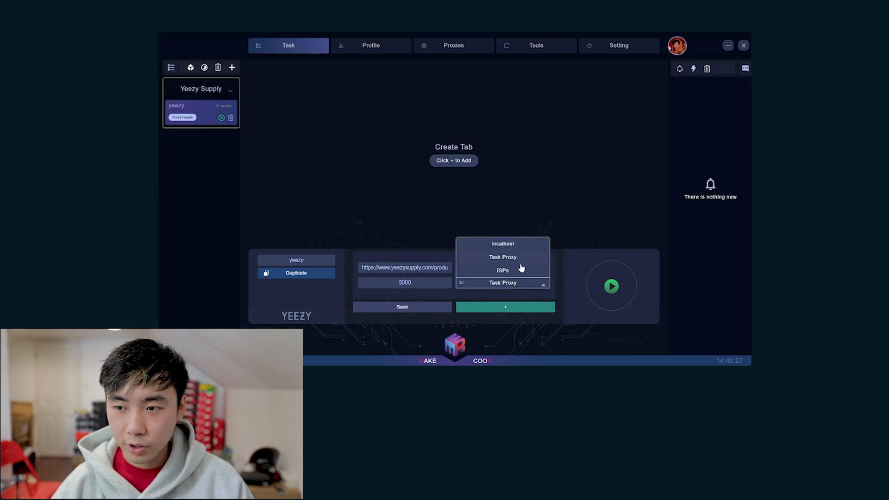
{"action": "mouse_move", "coordinate": [517, 271]}
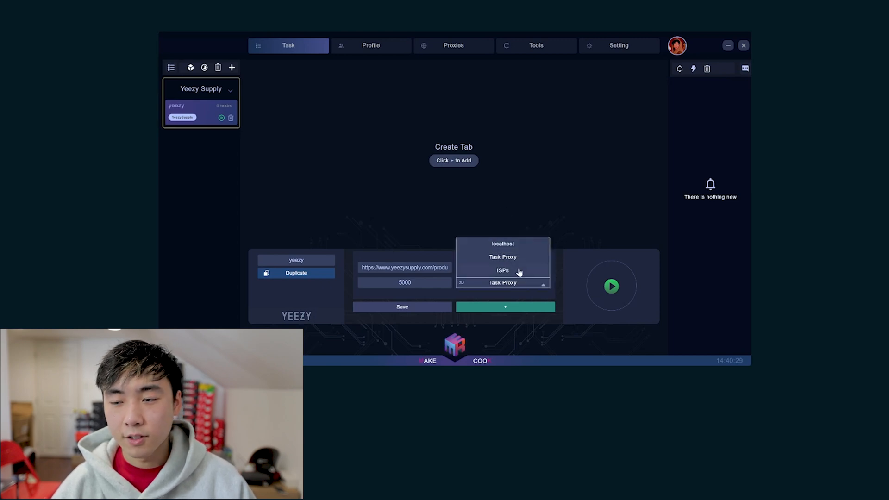
Set ISPs as both the task proxy and the monitor proxy.
{"action": "left_click", "coordinate": [502, 244]}
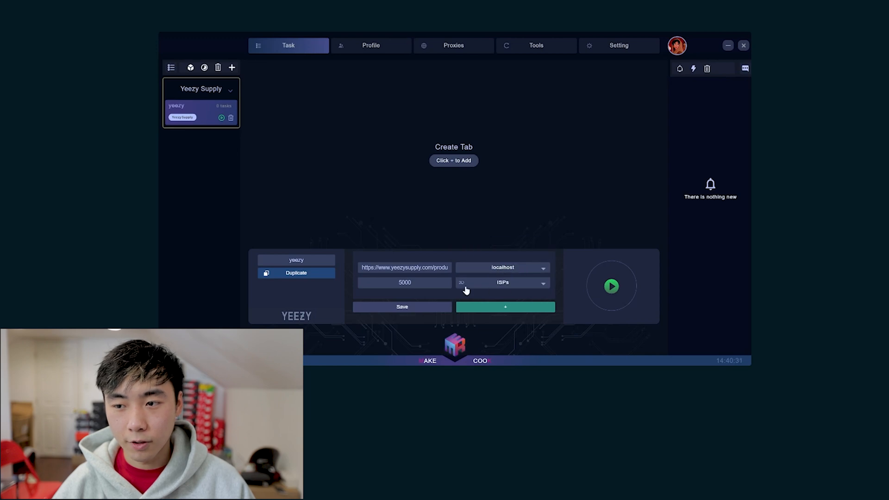
{"action": "left_click", "coordinate": [501, 267]}
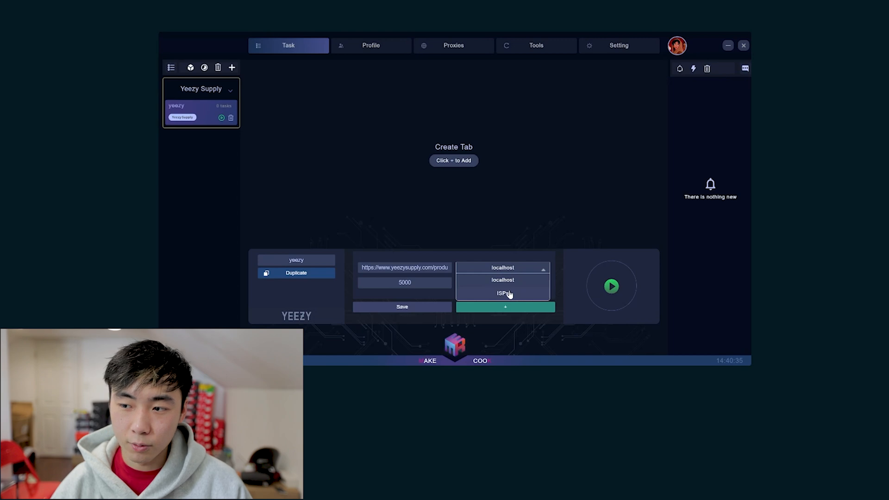
{"action": "left_click", "coordinate": [503, 293]}
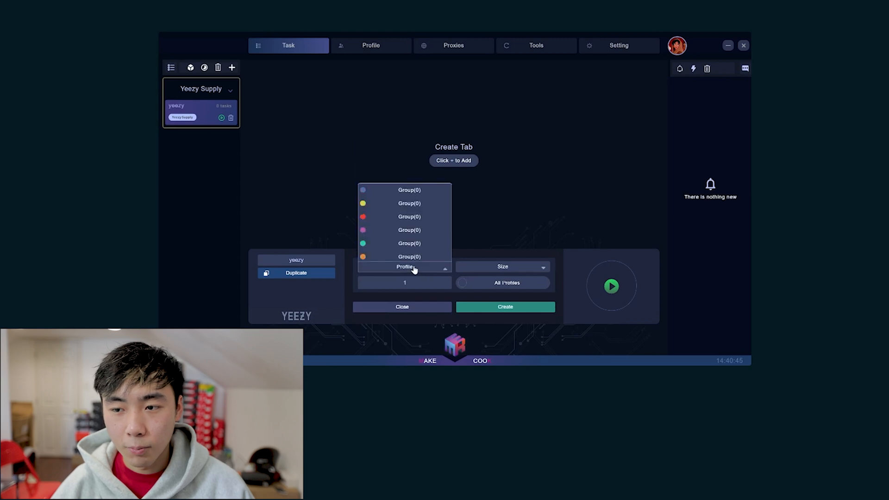
Create 5 tasks with a chosen profile group and size, using all profiles.
{"action": "left_click", "coordinate": [462, 283]}
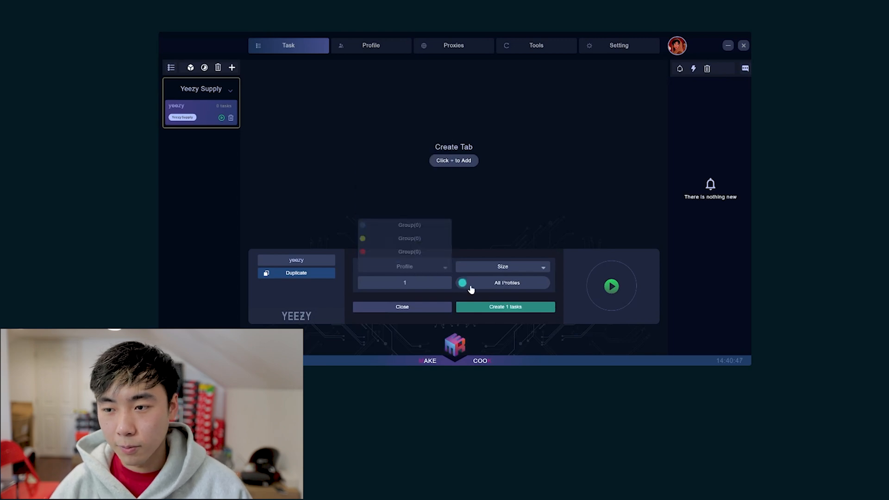
{"action": "left_click", "coordinate": [502, 266]}
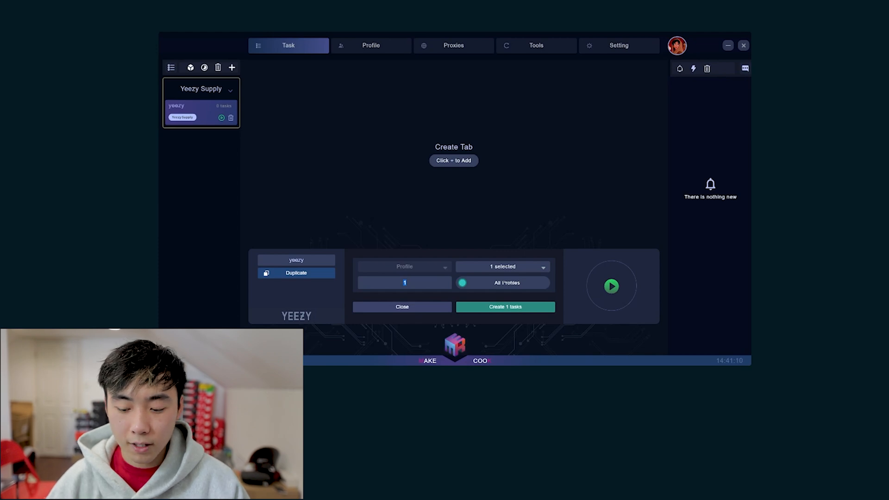
{"action": "type", "text": "5"}
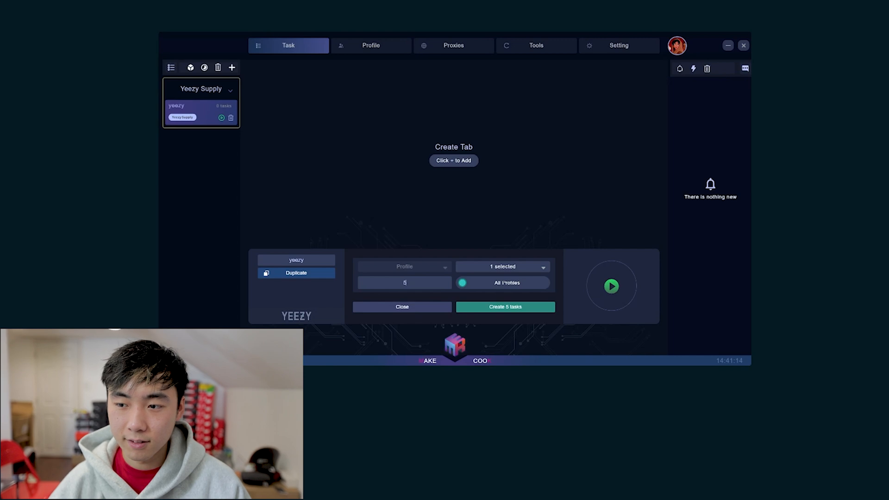
{"action": "left_click", "coordinate": [504, 308]}
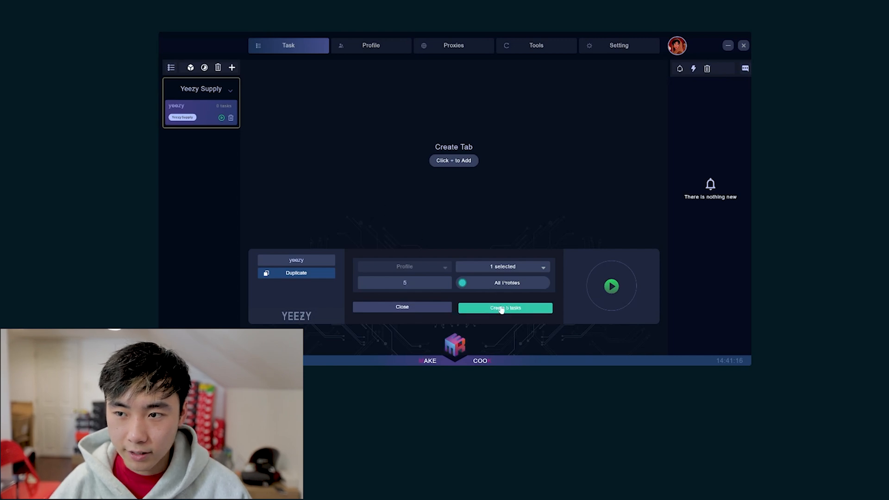
{"action": "left_click", "coordinate": [504, 307]}
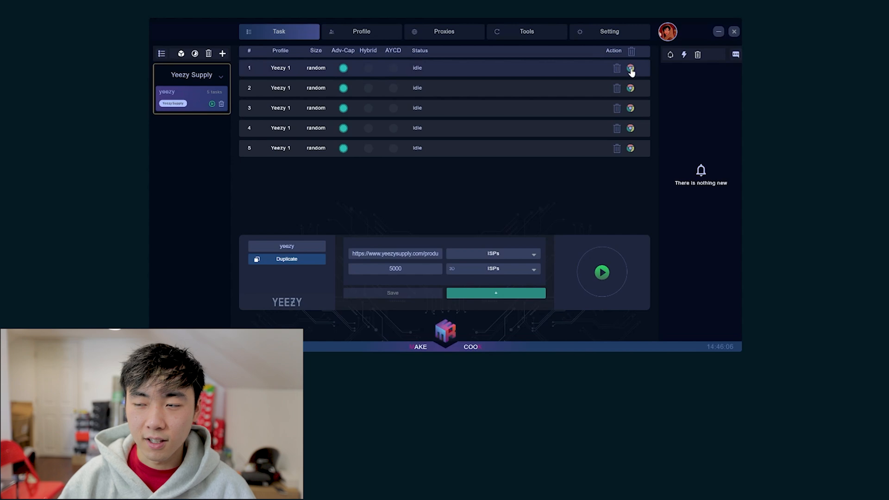
{"action": "mouse_move", "coordinate": [439, 65]}
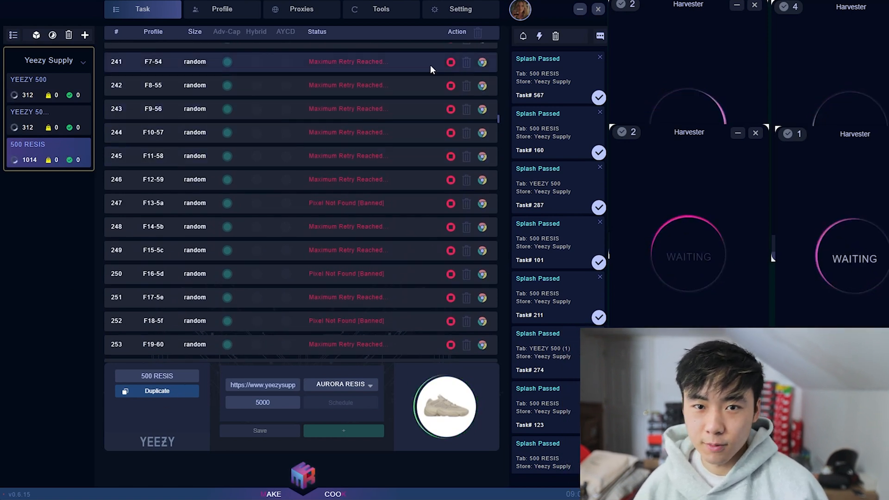
View the YEEZY 500 (1) and YEEZY 500 task lists and scroll through statuses.
{"action": "left_click", "coordinate": [48, 111]}
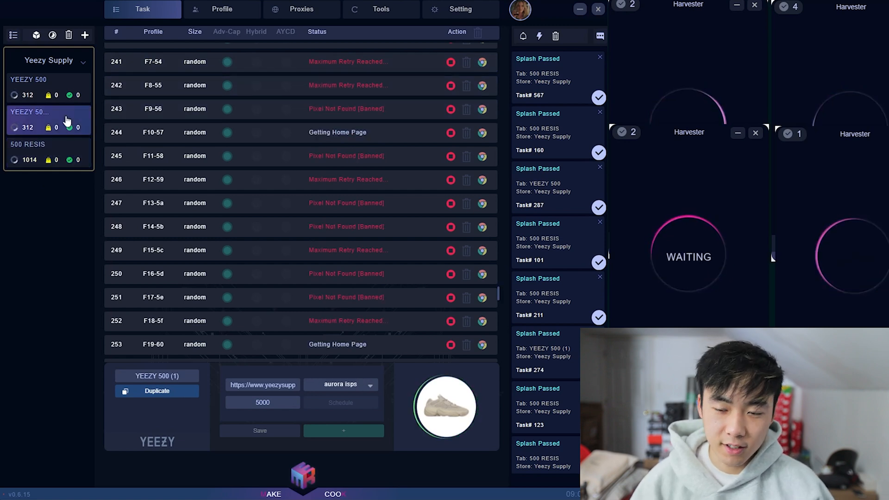
{"action": "left_click", "coordinate": [28, 79]}
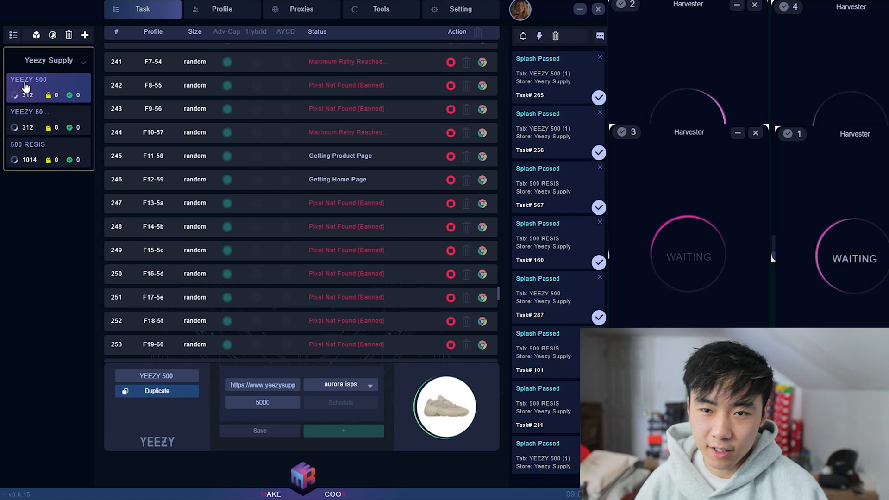
{"action": "scroll", "scroll_direction": "down", "scroll_amount": 3}
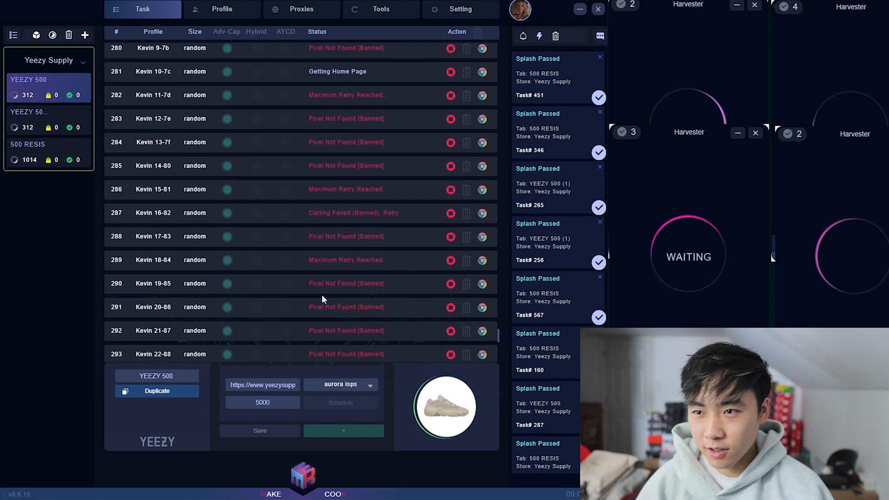
{"action": "scroll", "scroll_direction": "down", "scroll_amount": 3}
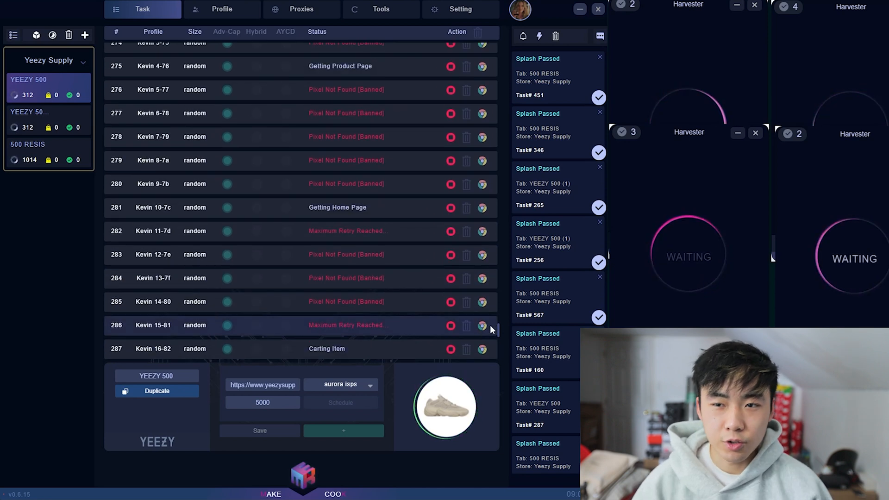
{"action": "scroll", "scroll_direction": "down", "scroll_amount": 3}
{"action": "type", "text": "me"}
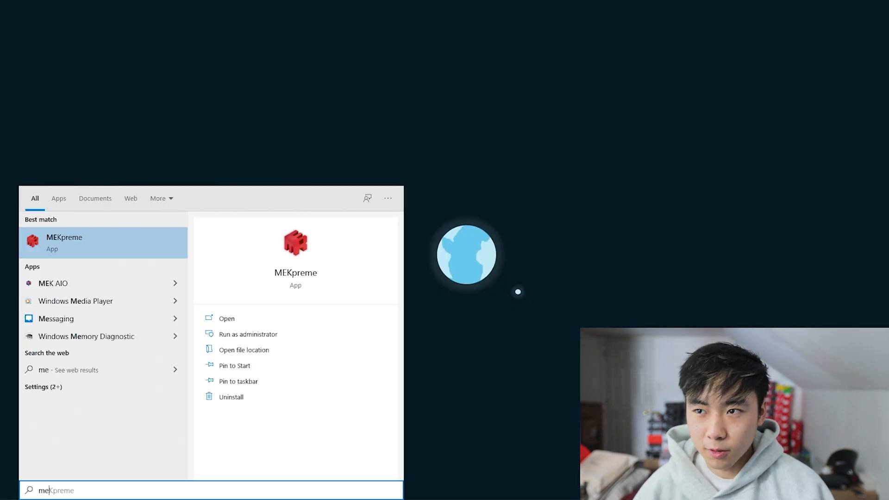
Launch MEKpreme from the Start menu search results.
{"action": "left_click", "coordinate": [64, 243]}
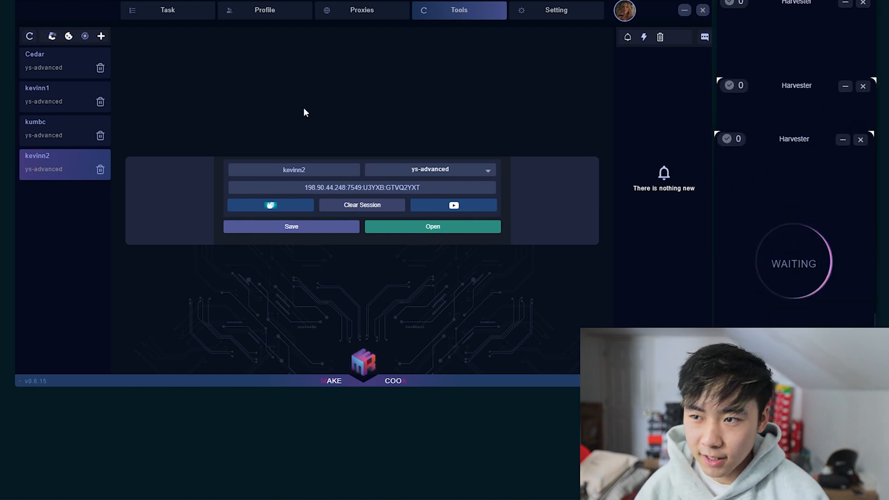
Start all 500 RESIS tasks, then start YEEZY 500 (1) and YEEZY 500.
{"action": "left_click", "coordinate": [167, 9]}
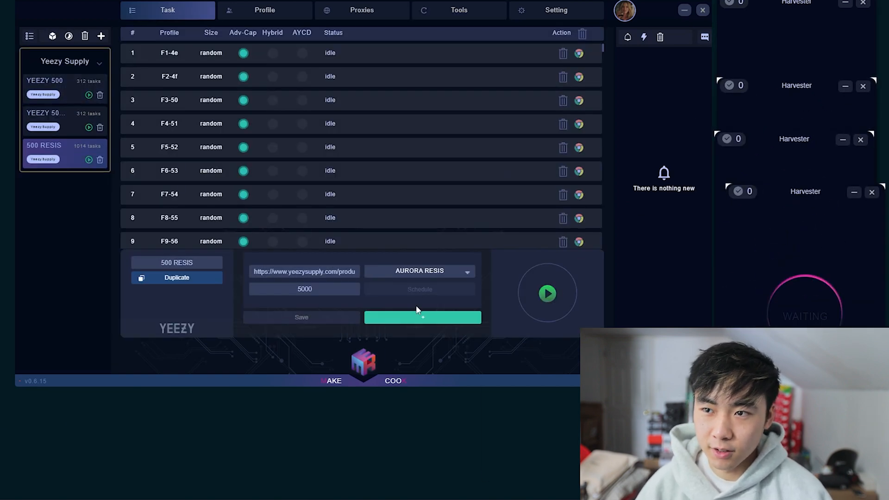
{"action": "left_click", "coordinate": [546, 293]}
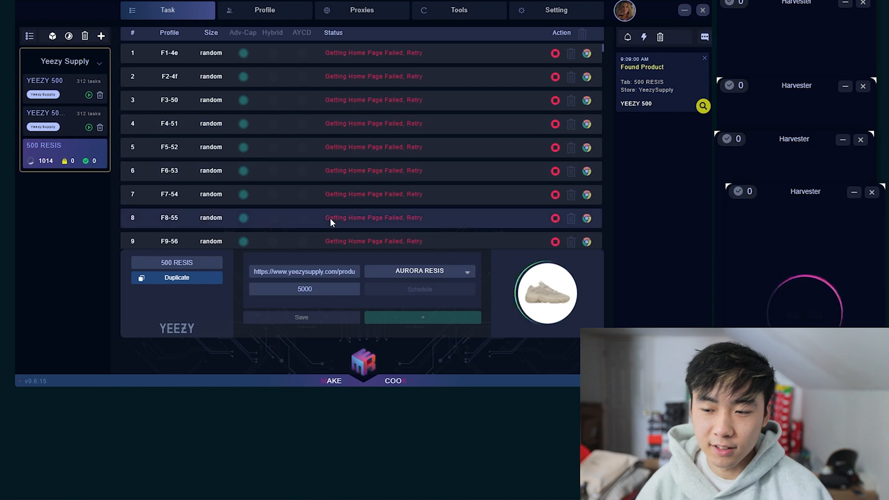
{"action": "left_click", "coordinate": [45, 113]}
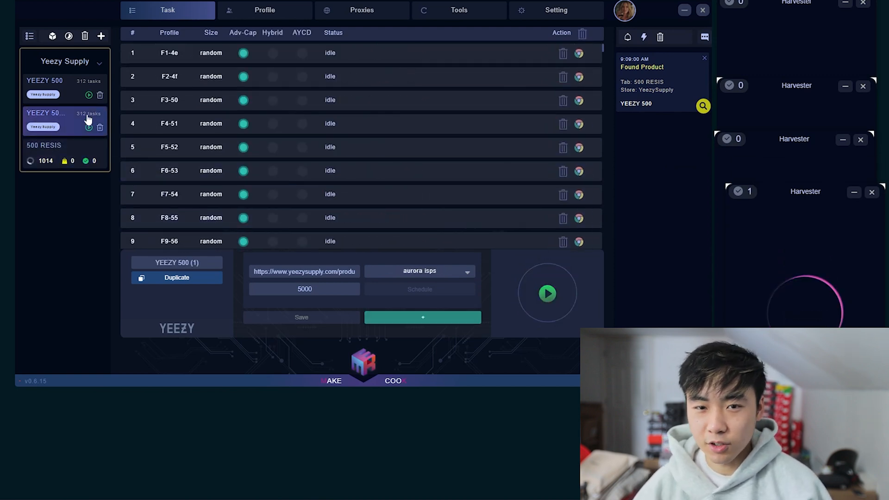
{"action": "left_click", "coordinate": [45, 80]}
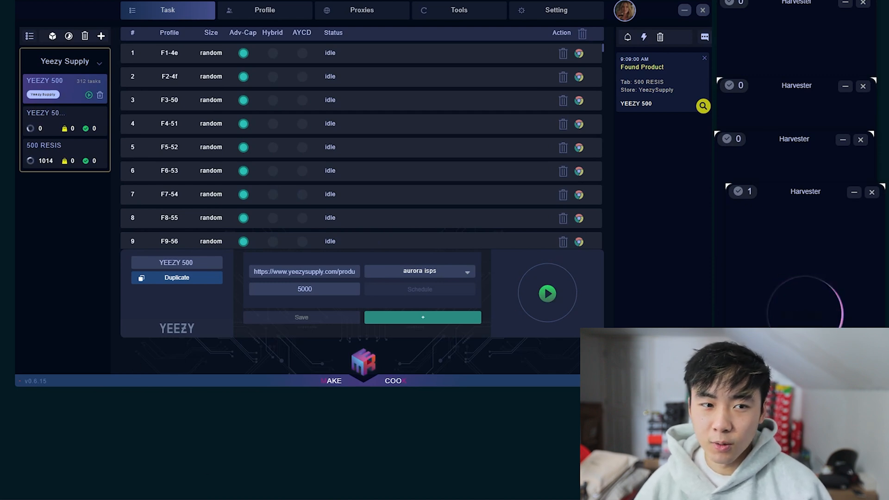
{"action": "left_click", "coordinate": [546, 293]}
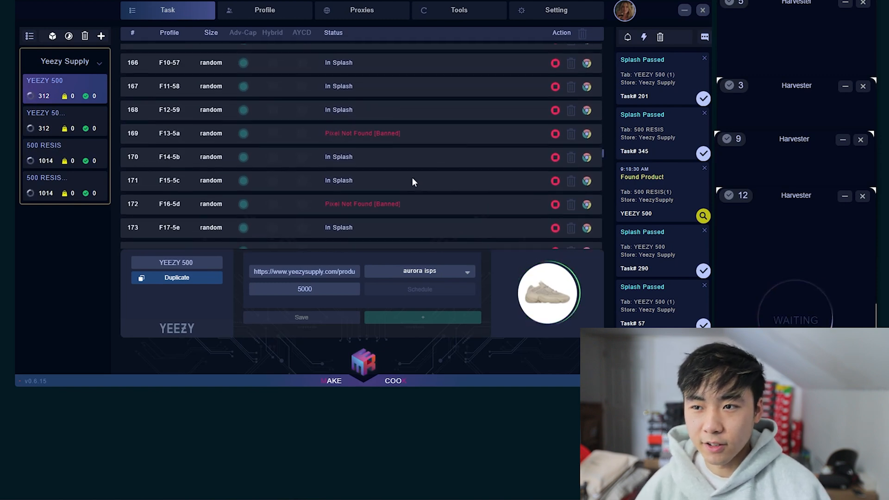
Scroll the running task list to watch tasks pass splash.
{"action": "scroll", "scroll_direction": "down", "scroll_amount": 3}
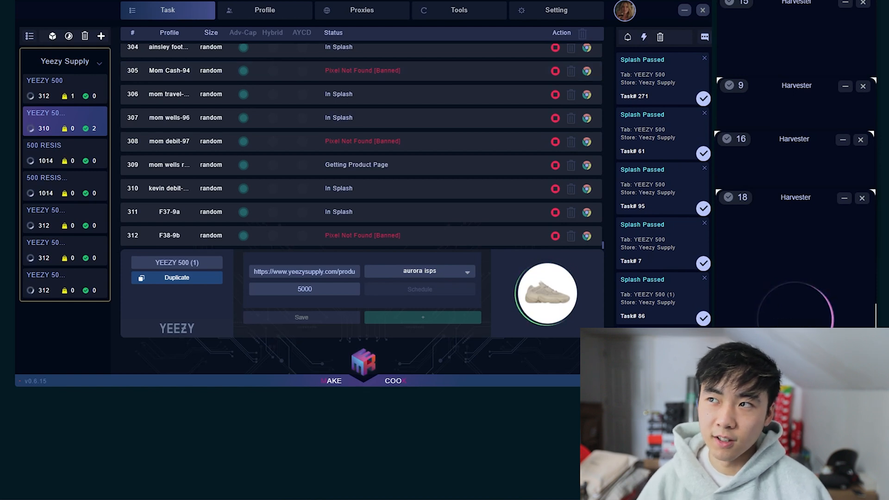
{"action": "left_click", "coordinate": [45, 307]}
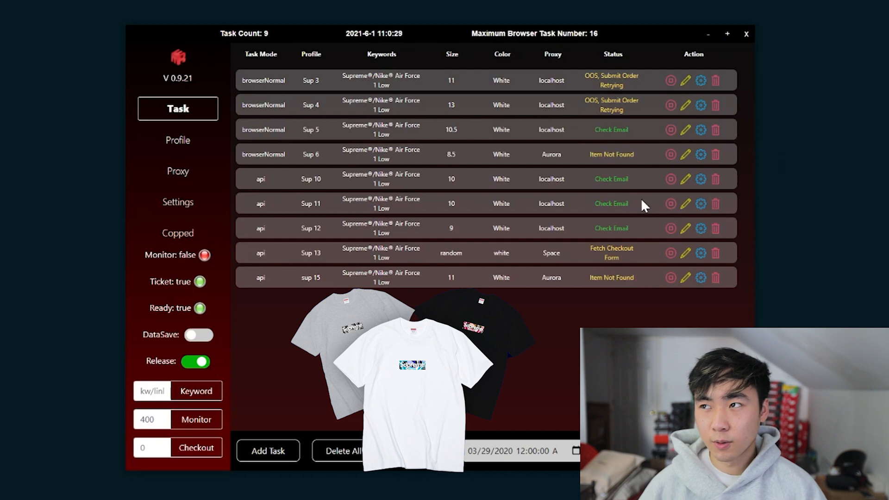
{"action": "mouse_move", "coordinate": [670, 237]}
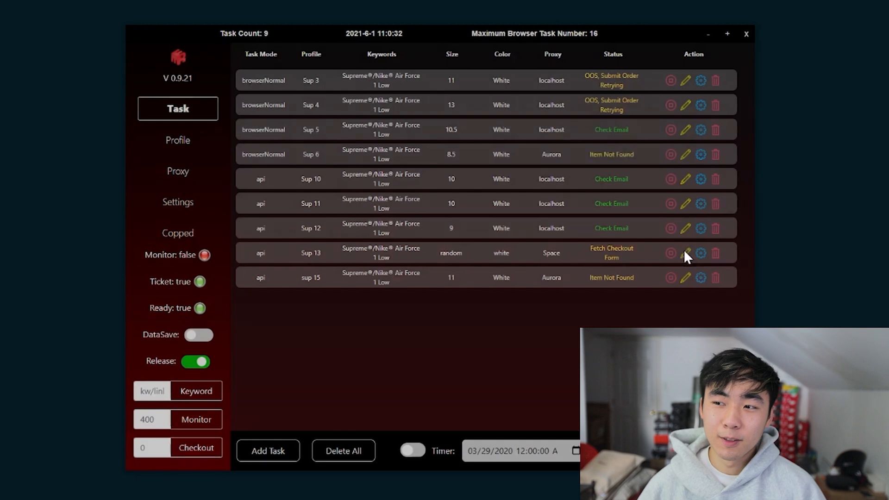
Edit Sup 13's settings and restart the stopped sup 15 Air Force 1 Low task.
{"action": "left_click", "coordinate": [685, 252]}
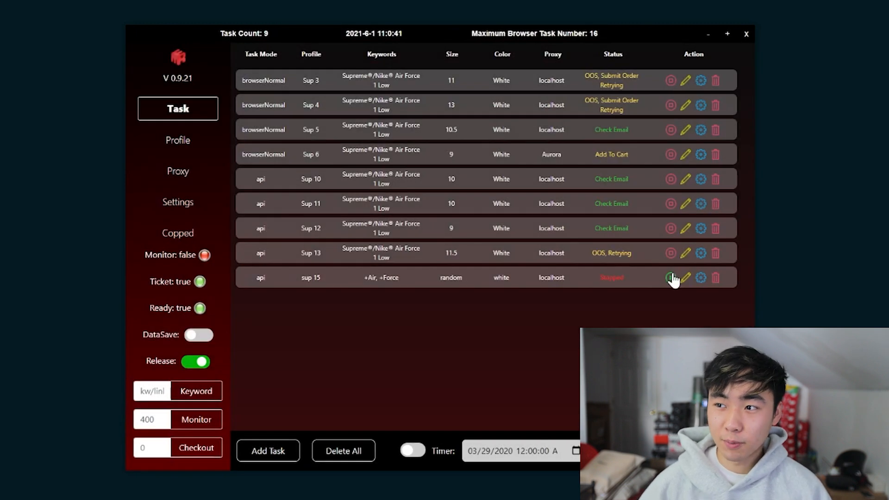
{"action": "left_click", "coordinate": [671, 277]}
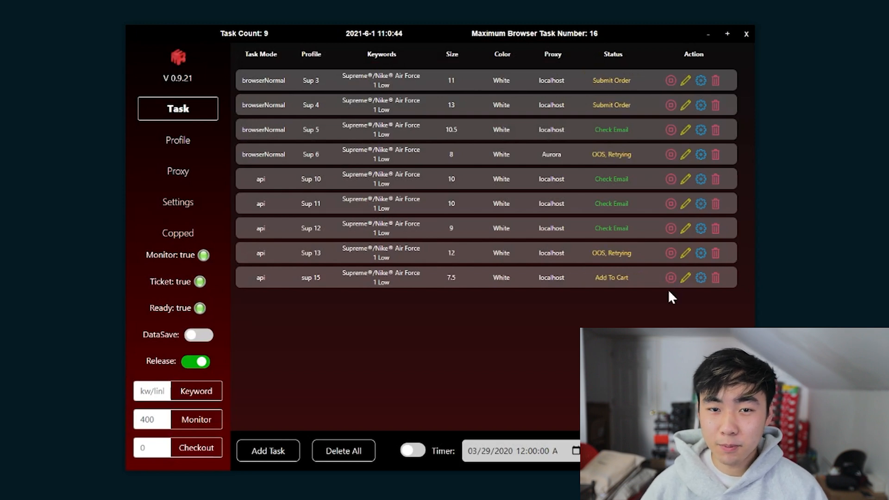
{"action": "left_click", "coordinate": [203, 255]}
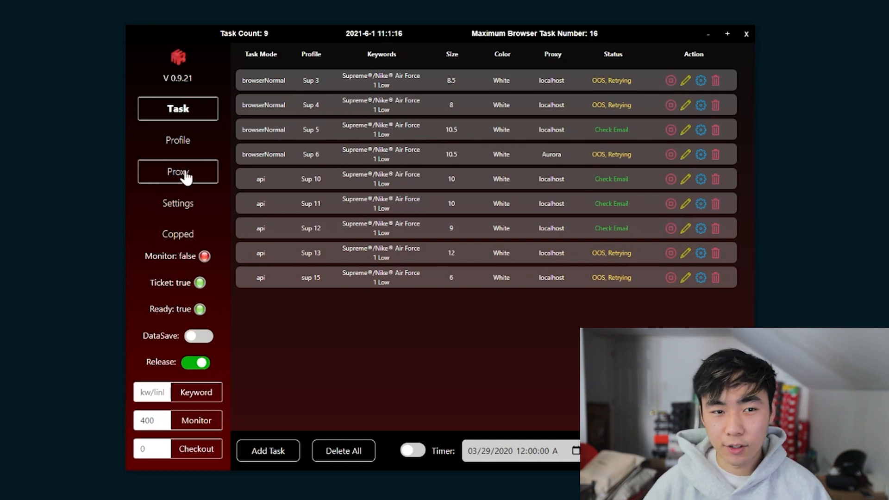
Show Copped orders, scroll to the four 6/1/2021 Air Force 1 Low checkouts, and close the snip.
{"action": "left_click", "coordinate": [177, 233]}
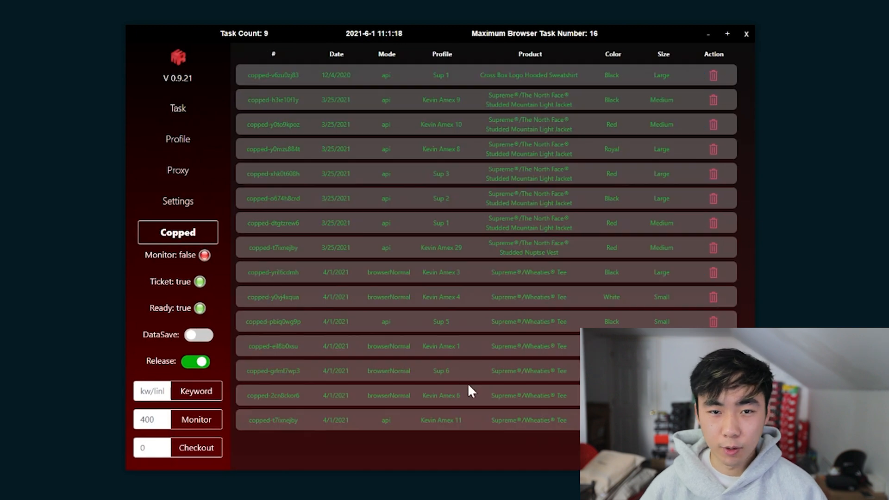
{"action": "scroll", "scroll_direction": "down", "scroll_amount": 3}
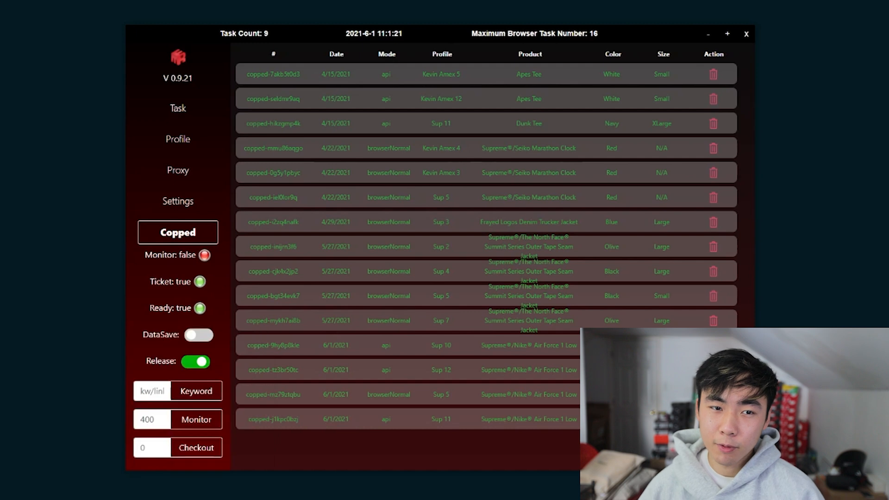
{"action": "mouse_move", "coordinate": [471, 442]}
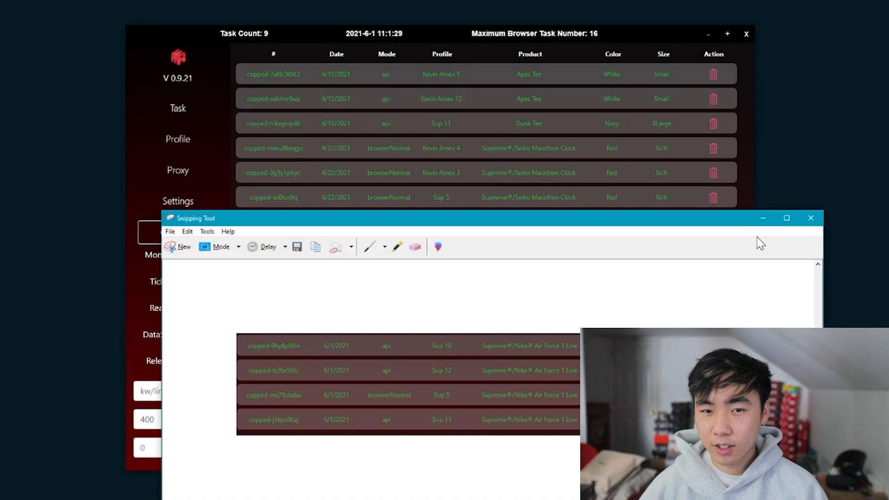
{"action": "left_click", "coordinate": [811, 217]}
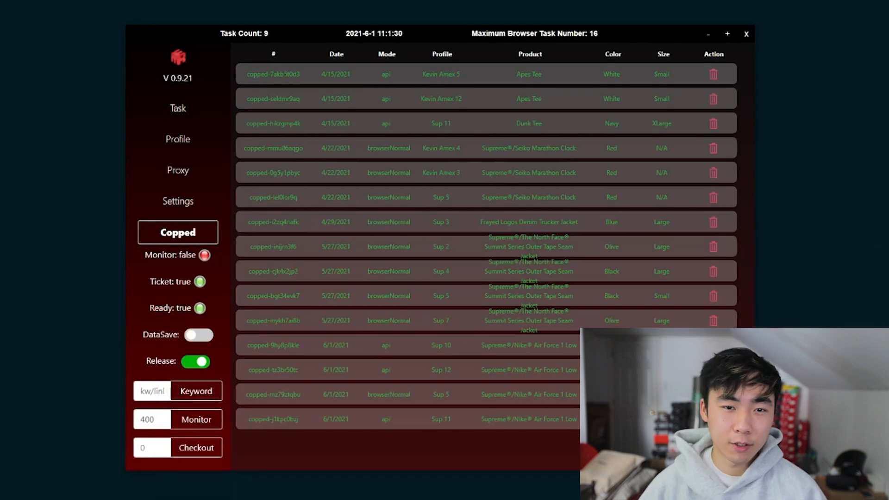